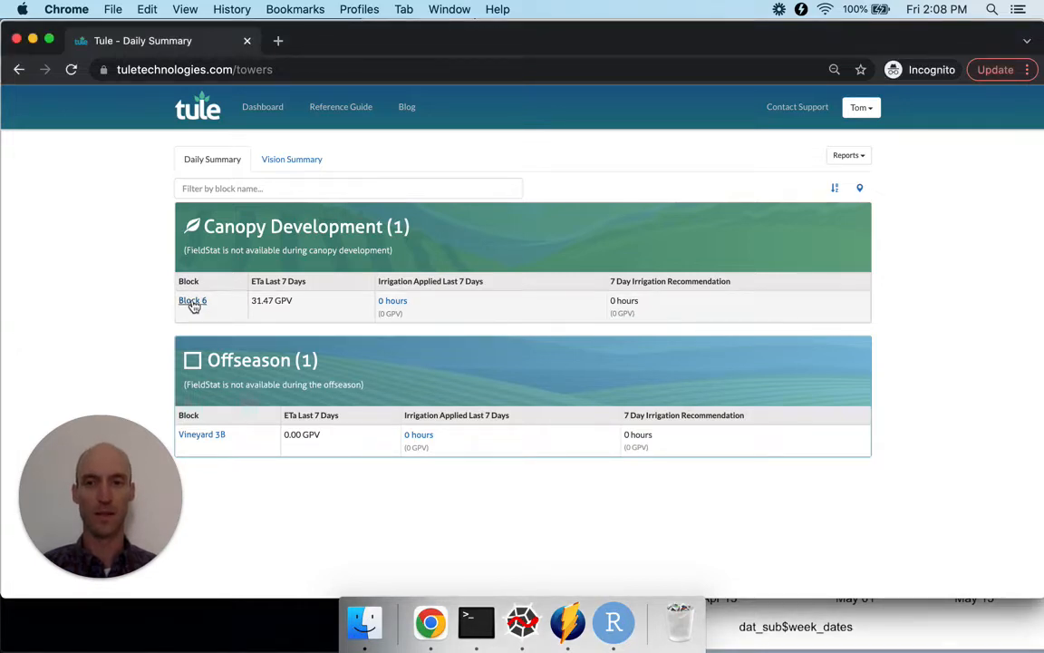
Step: Open Block 6's report from the Canopy Development table on the Daily Summary
click(192, 300)
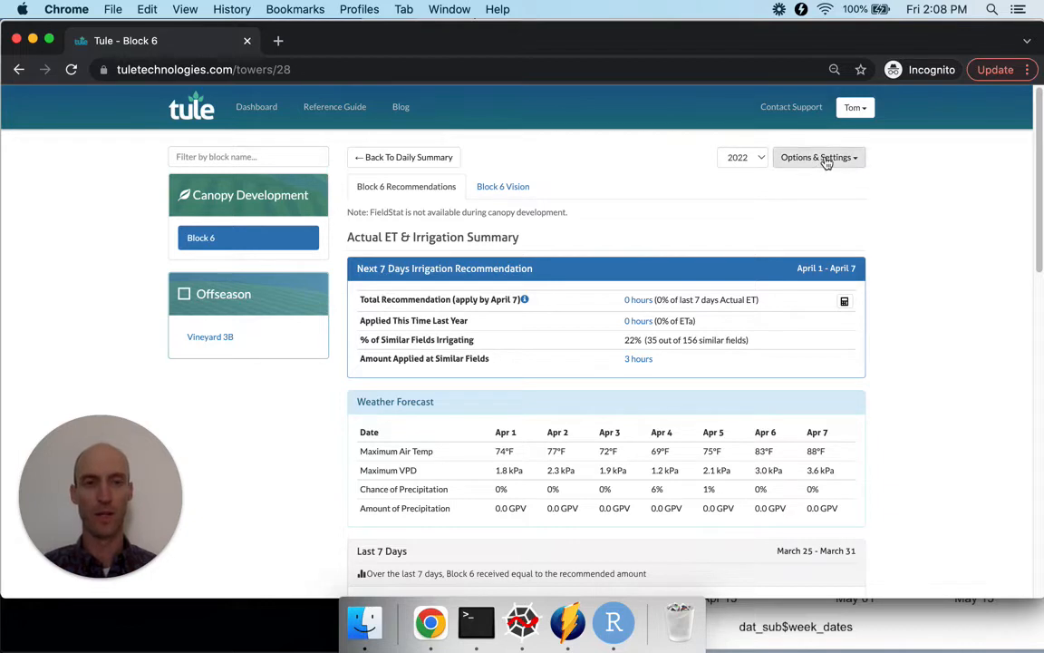
Step: Open Block 6's Site Settings and scroll down to the block details
click(818, 156)
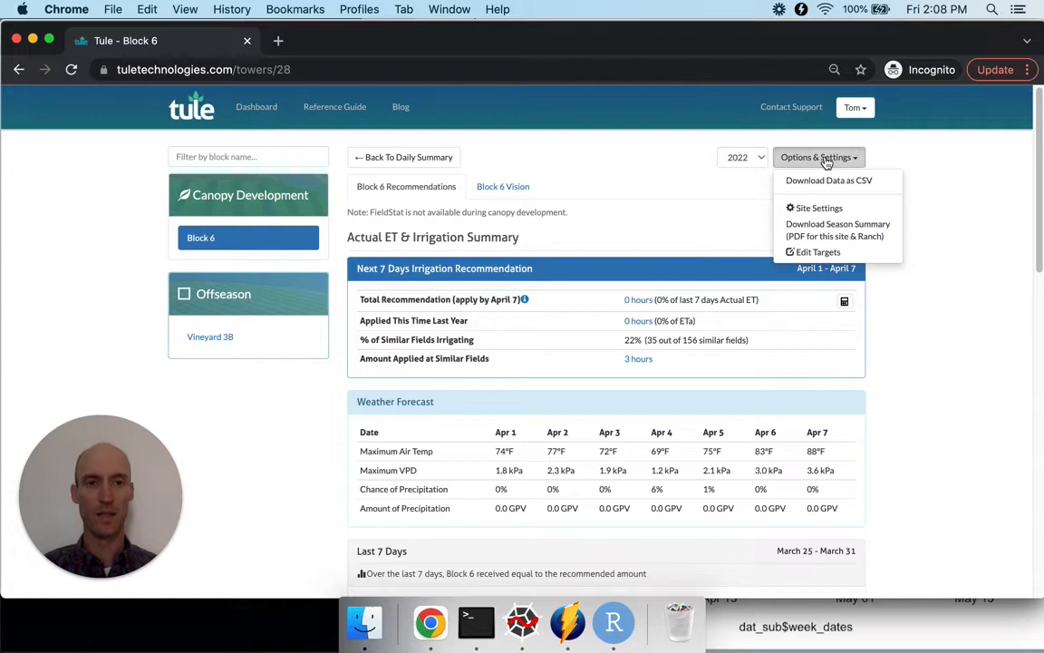
mouse_move(818, 208)
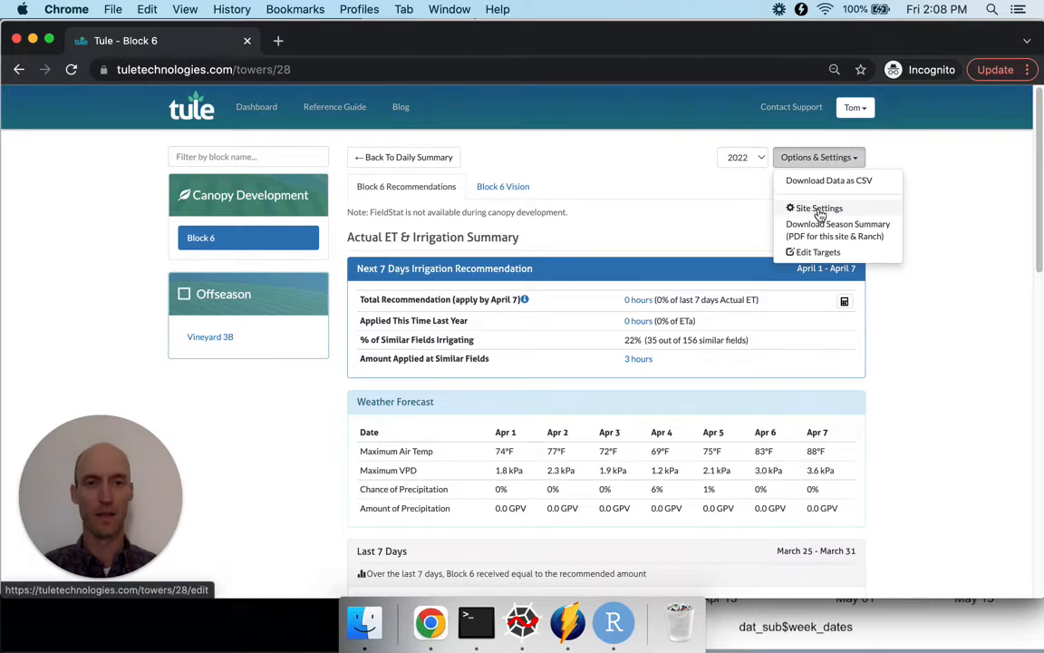
click(815, 207)
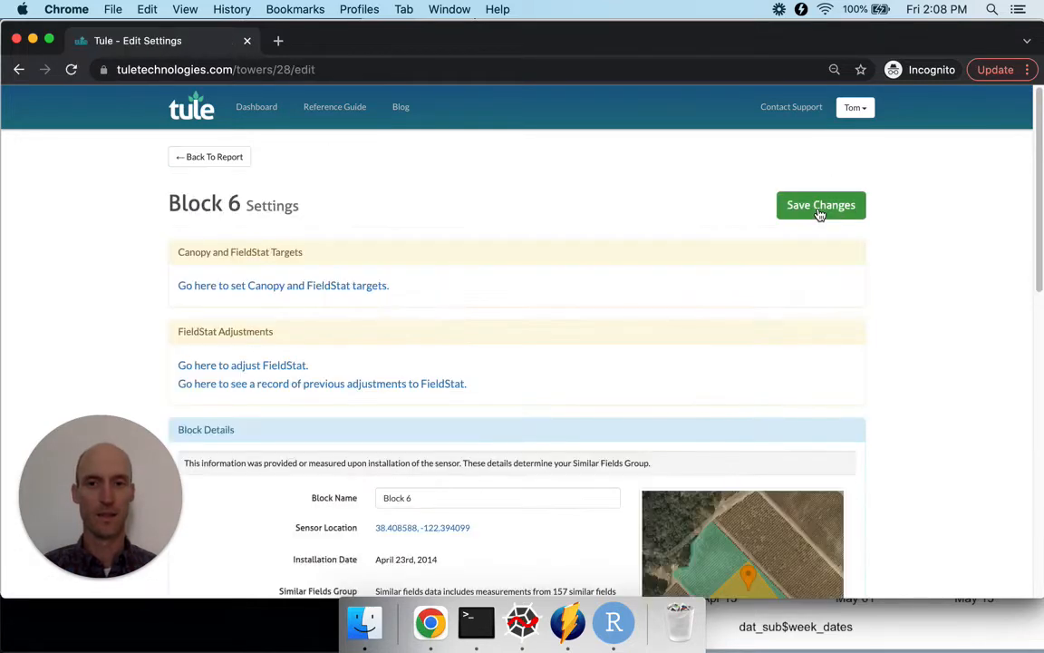
scroll(down, 3)
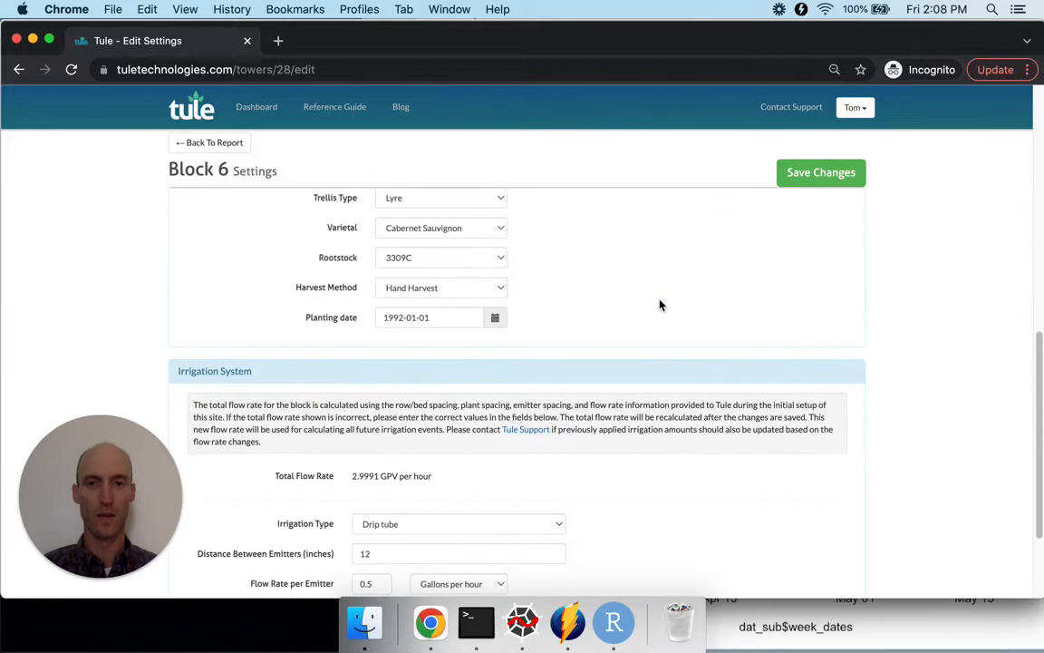
scroll(up, 3)
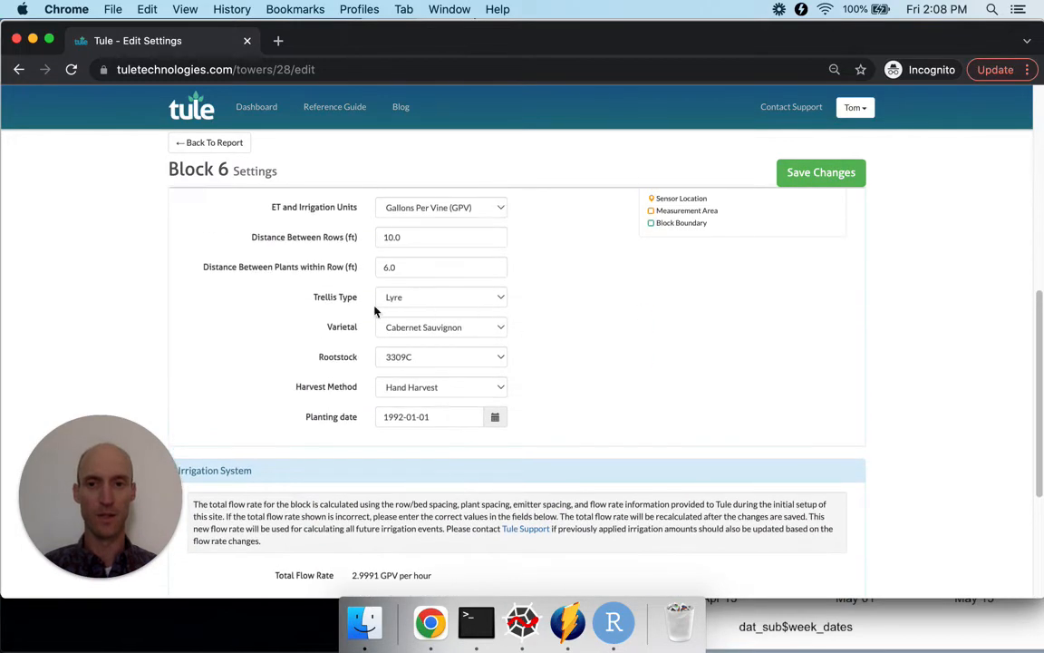
mouse_move(304, 275)
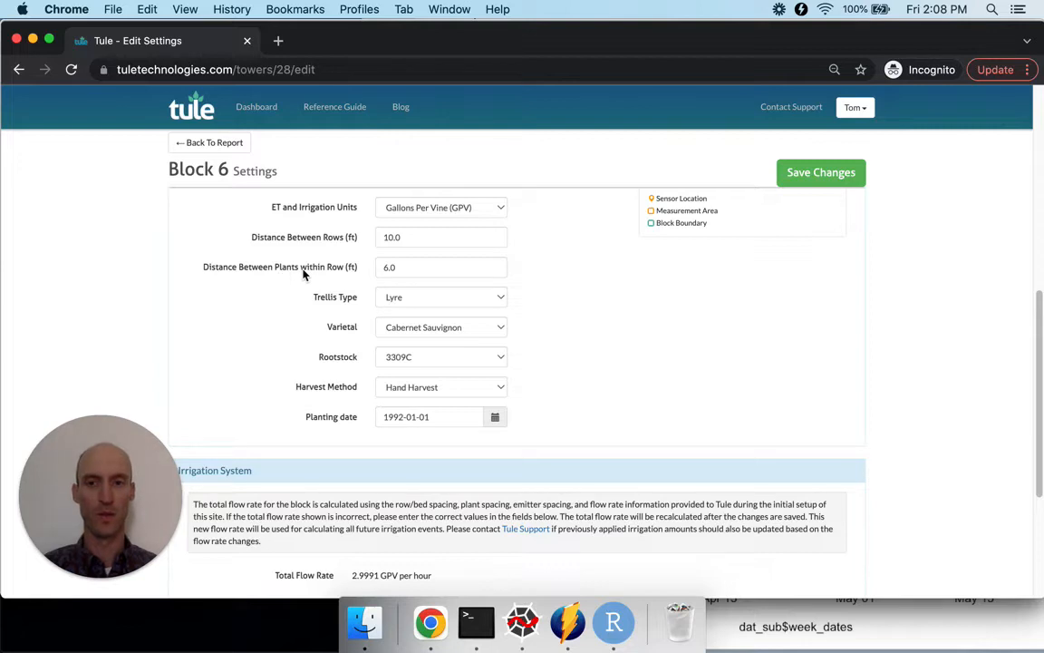
scroll(down, 3)
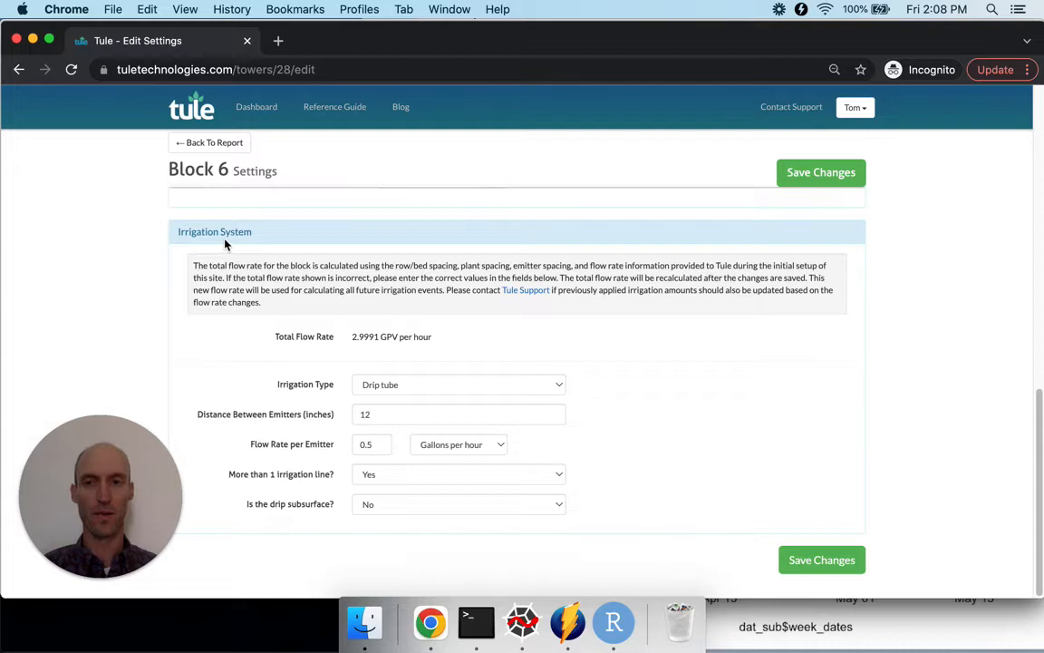
mouse_move(241, 252)
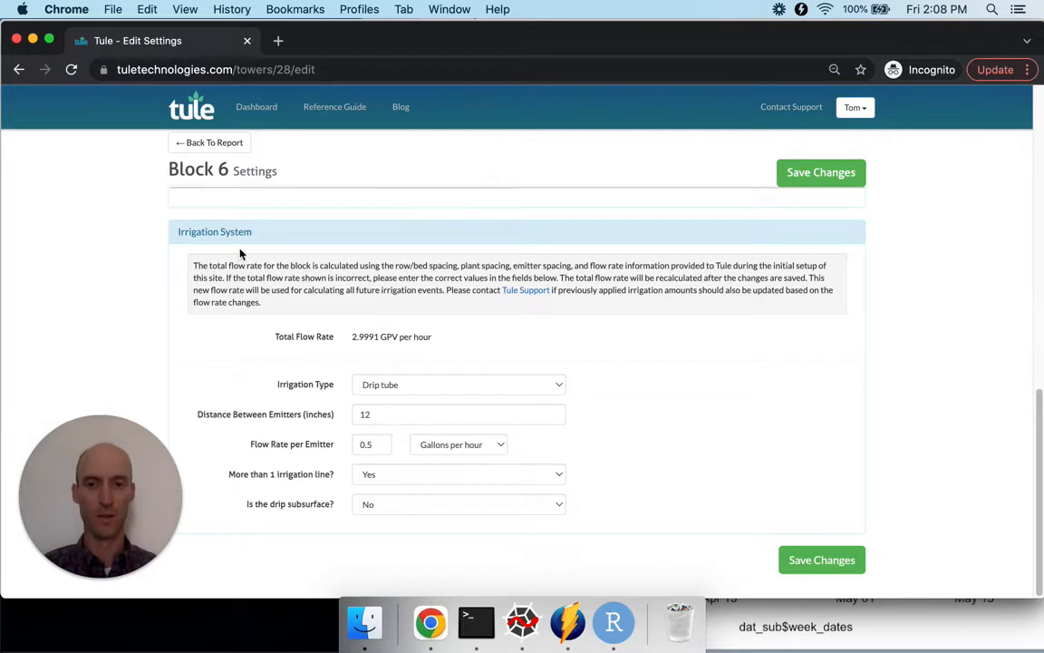
mouse_move(352, 351)
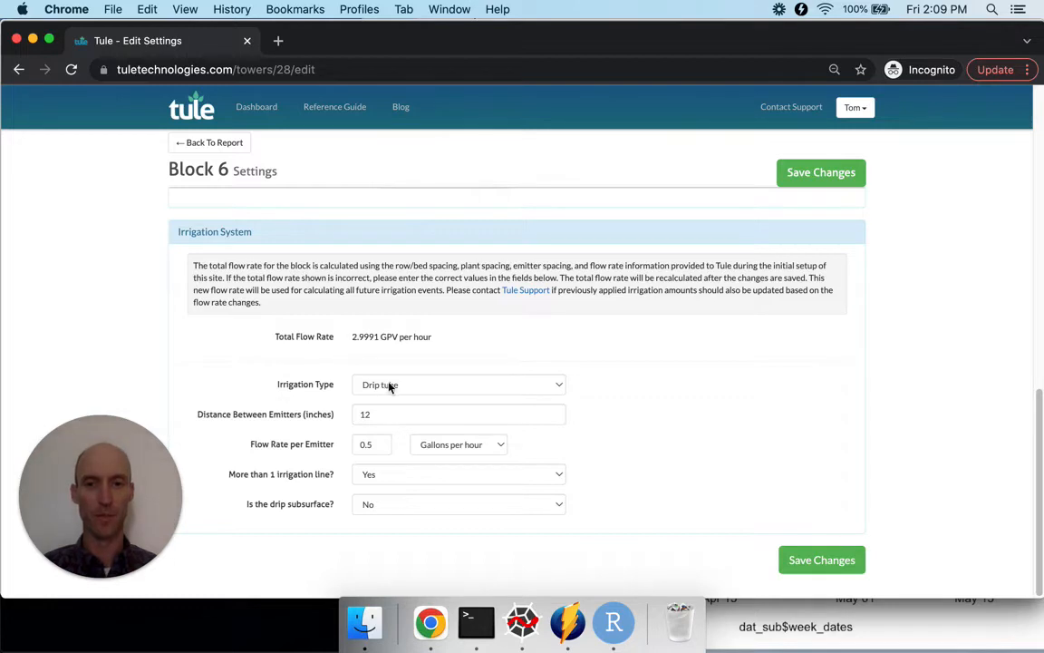
mouse_move(334, 426)
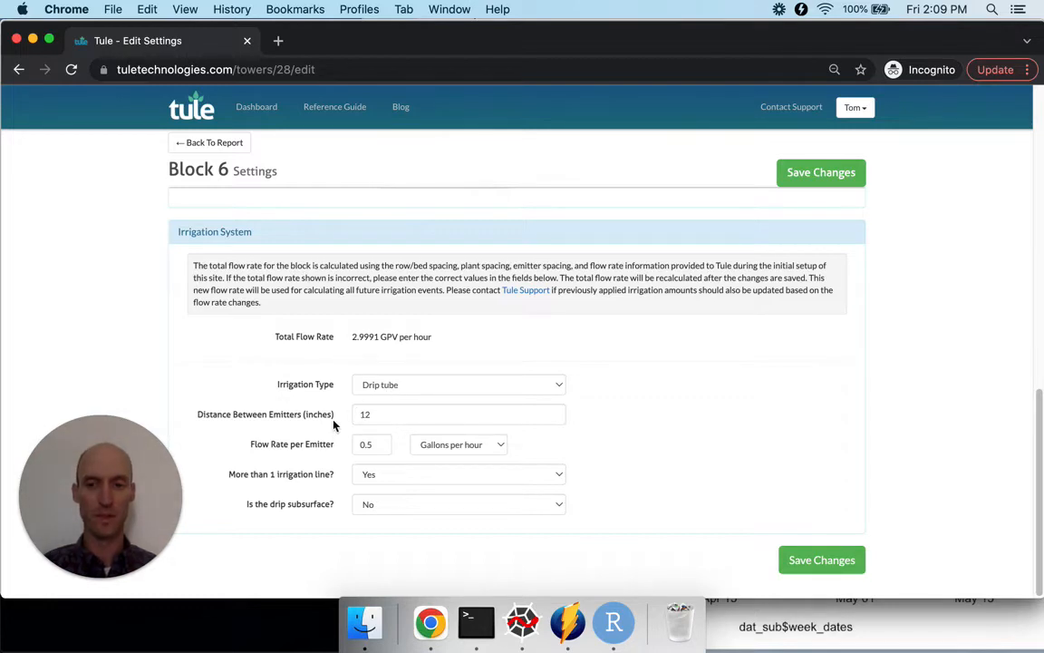
mouse_move(340, 465)
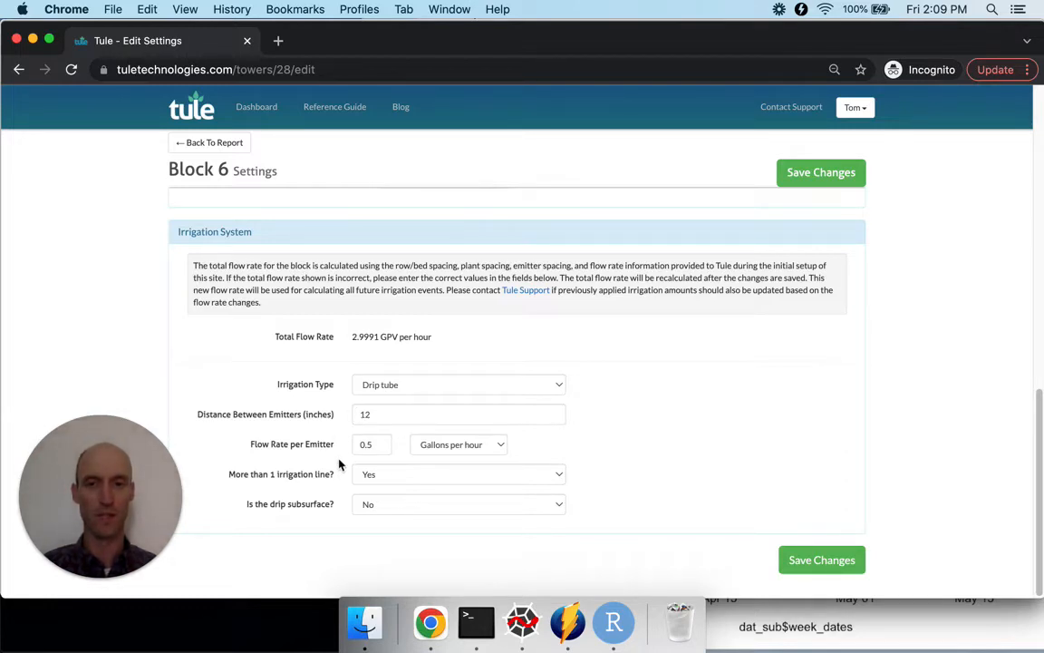
mouse_move(350, 451)
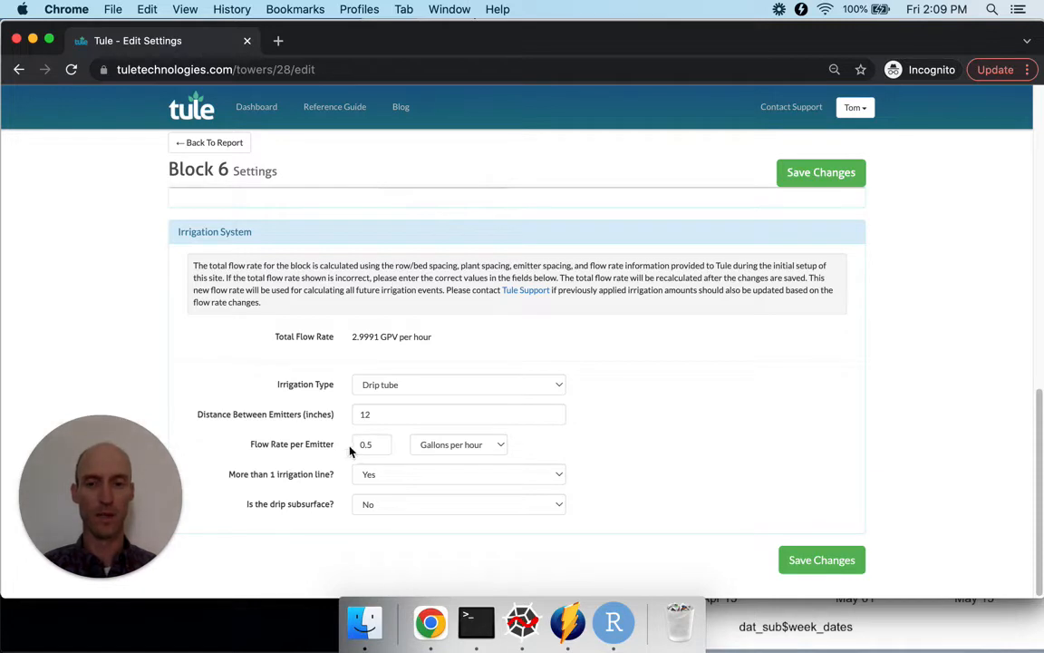
mouse_move(455, 440)
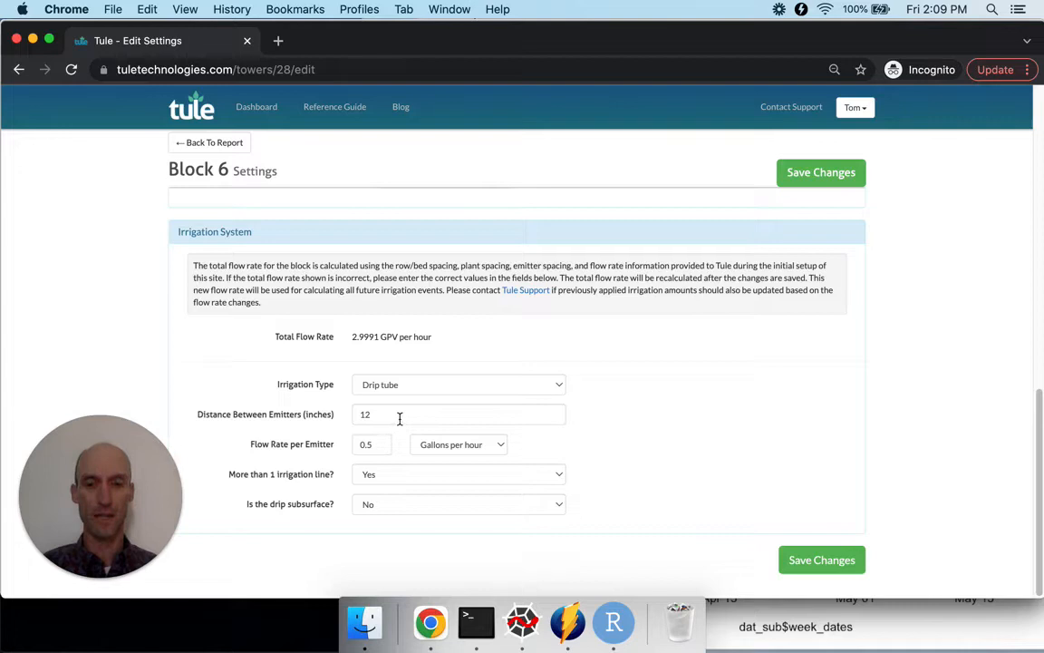
mouse_move(397, 416)
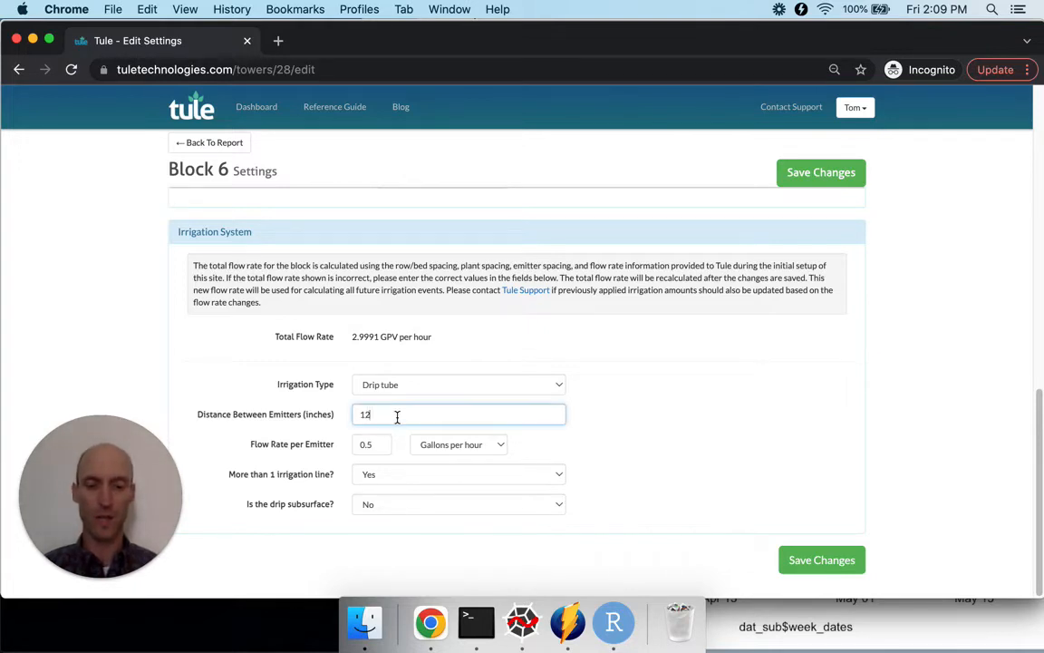
Step: Change Distance Between Emitters from 12 to 36 inches
key(Backspace)
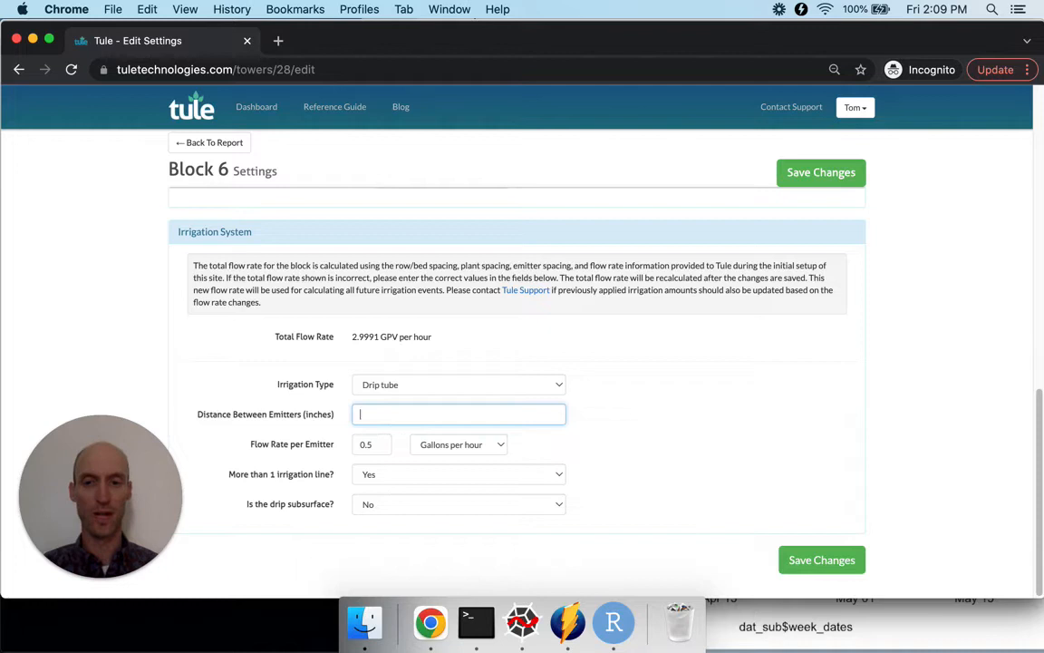
text(36)
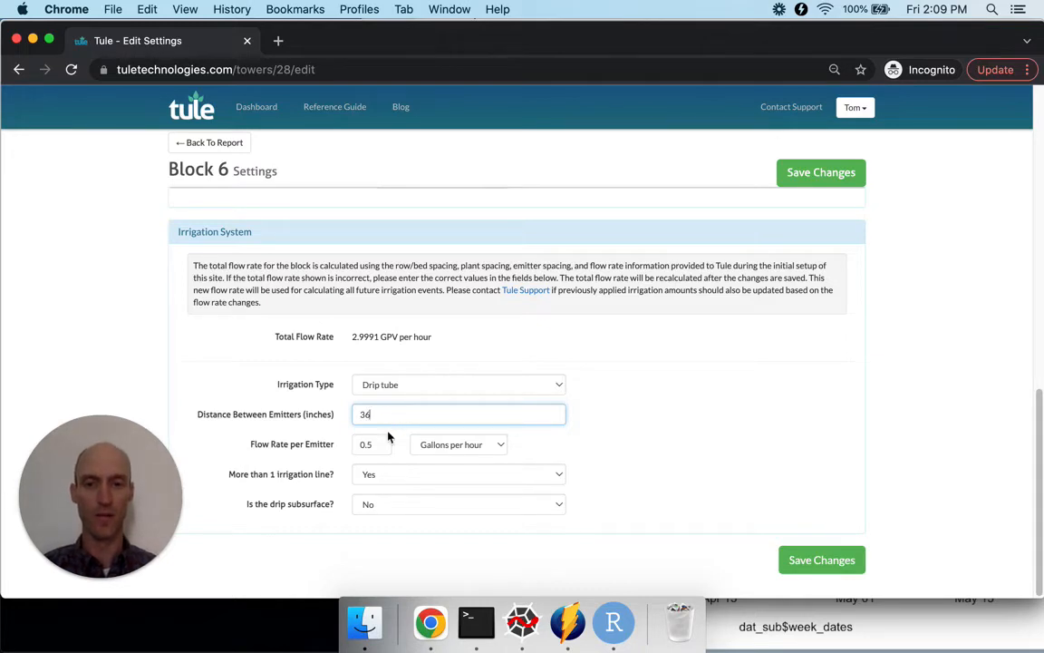
click(372, 444)
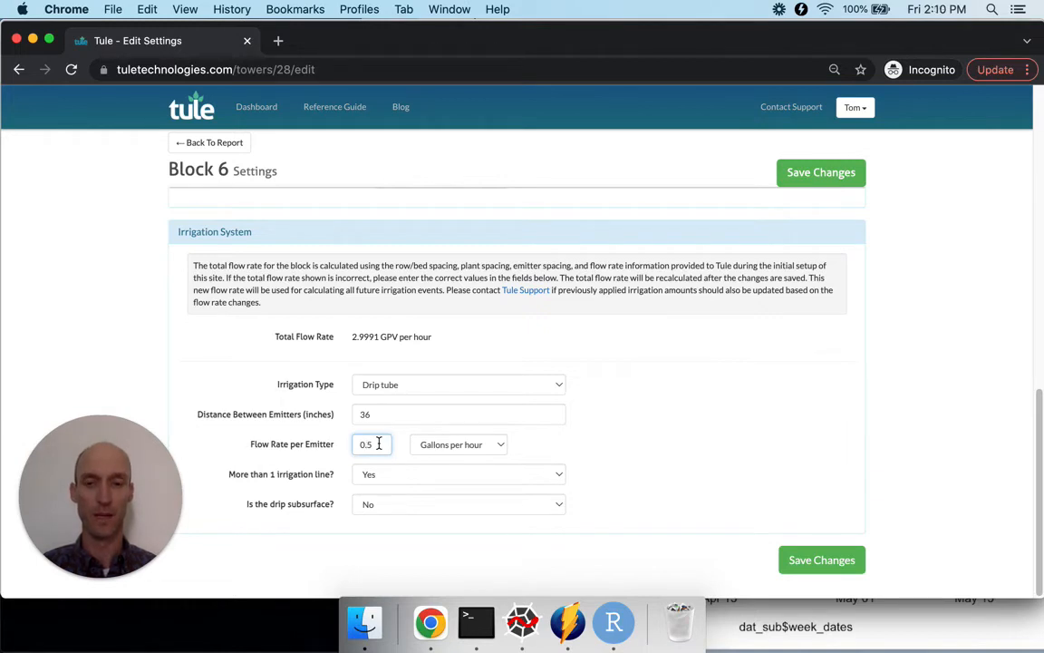
mouse_move(444, 444)
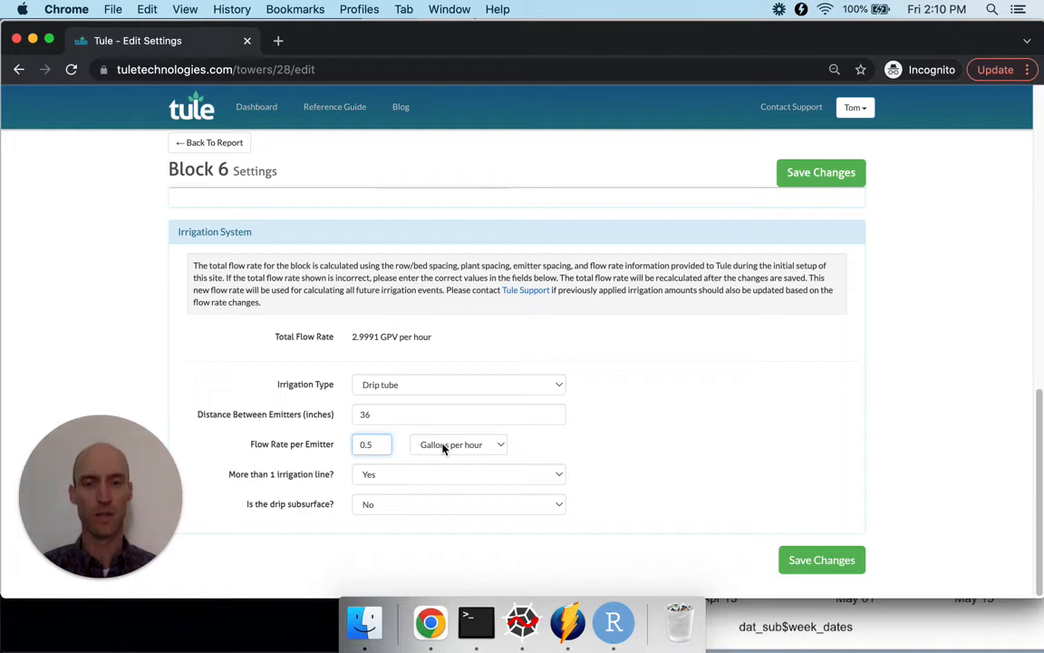
Step: Set Flow Rate per Emitter to 2 in Liters per hour, replacing 0.5
click(457, 444)
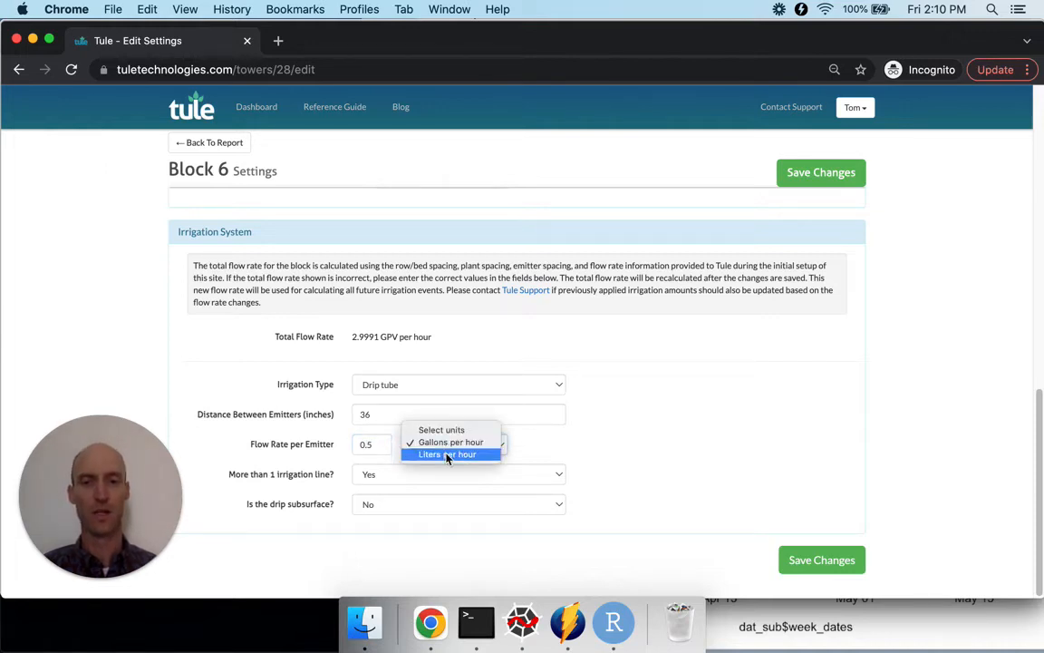
click(447, 454)
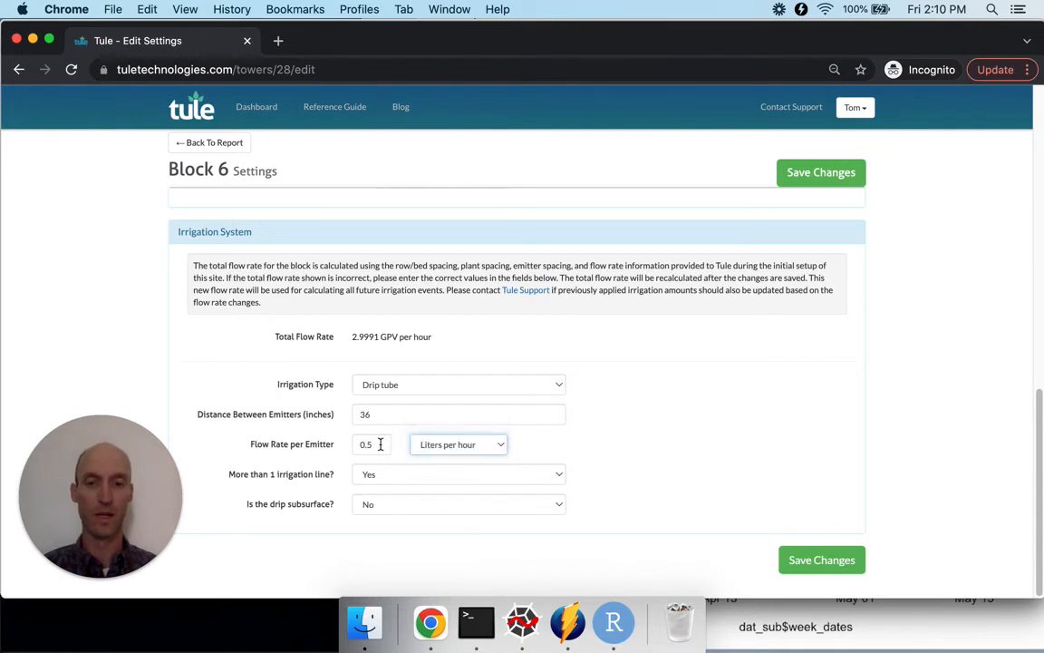
click(372, 444)
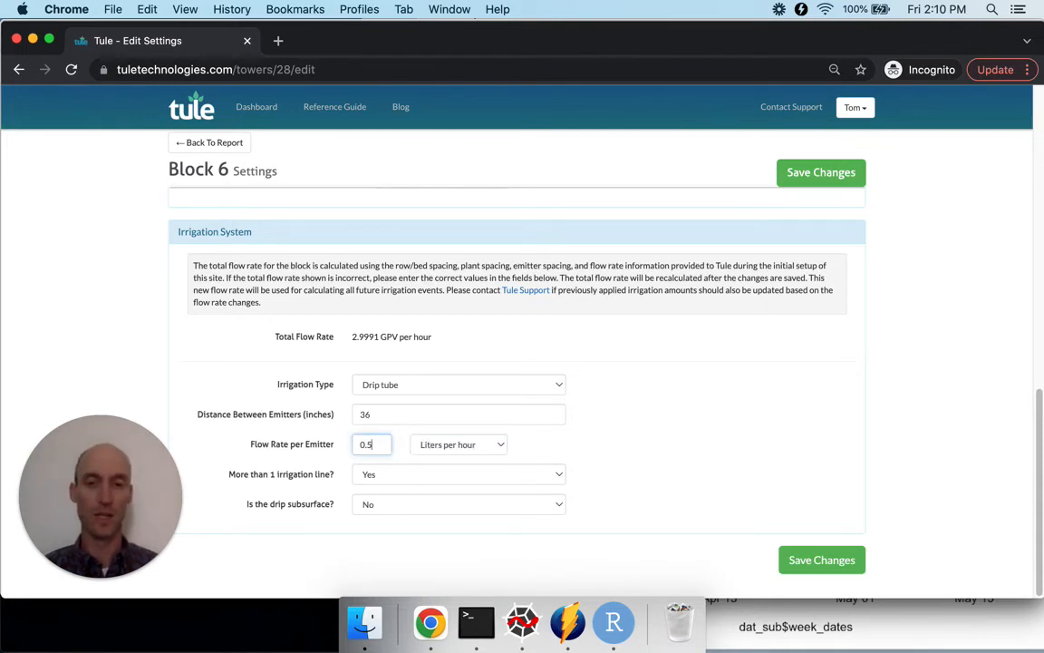
text(2)
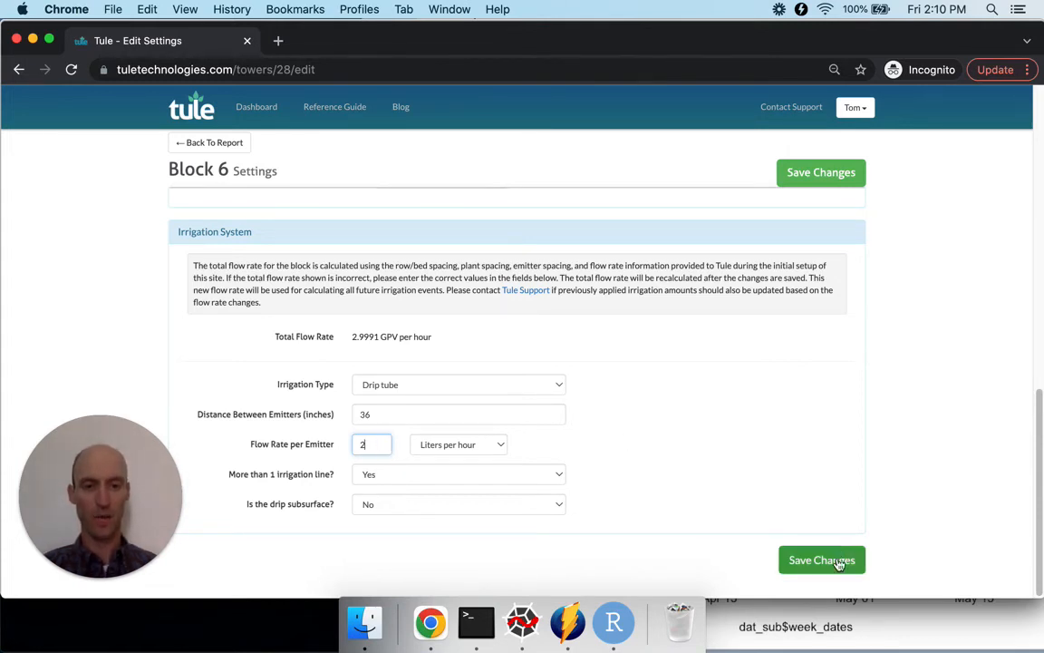
Step: Save Block 6's settings and reopen Site Settings to confirm total flow 1.0564 GPV/hour
click(821, 559)
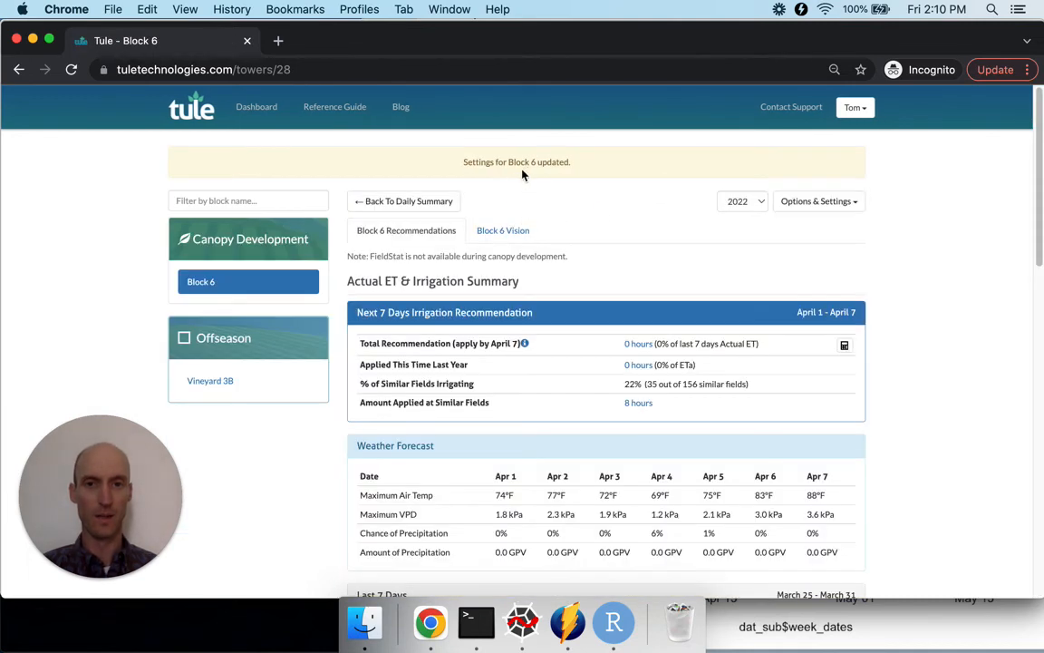
click(816, 200)
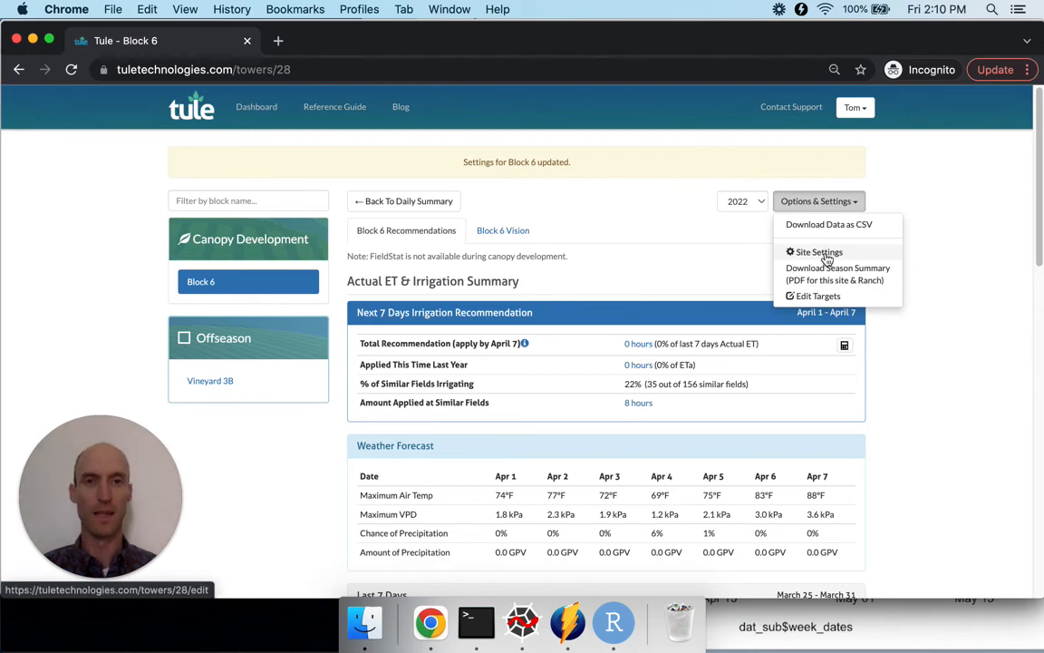
click(818, 252)
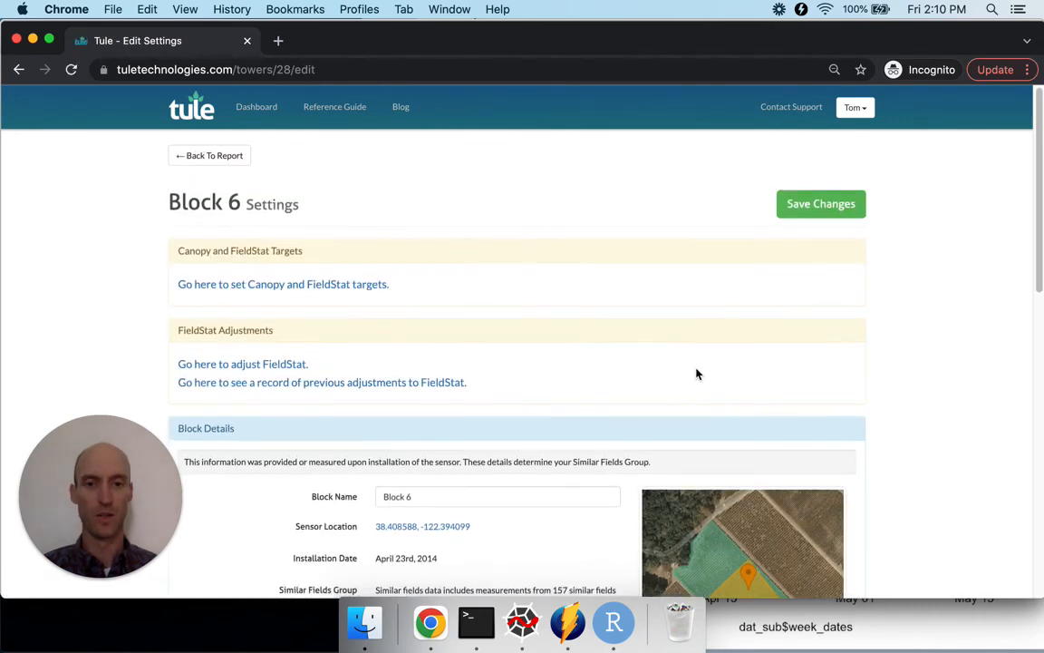
scroll(down, 3)
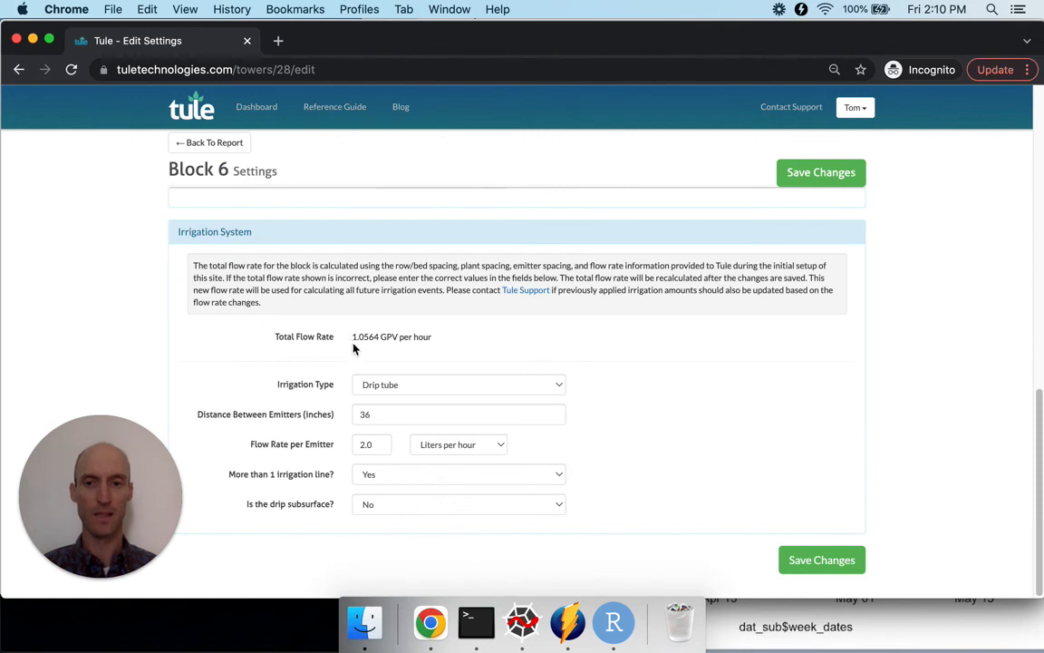